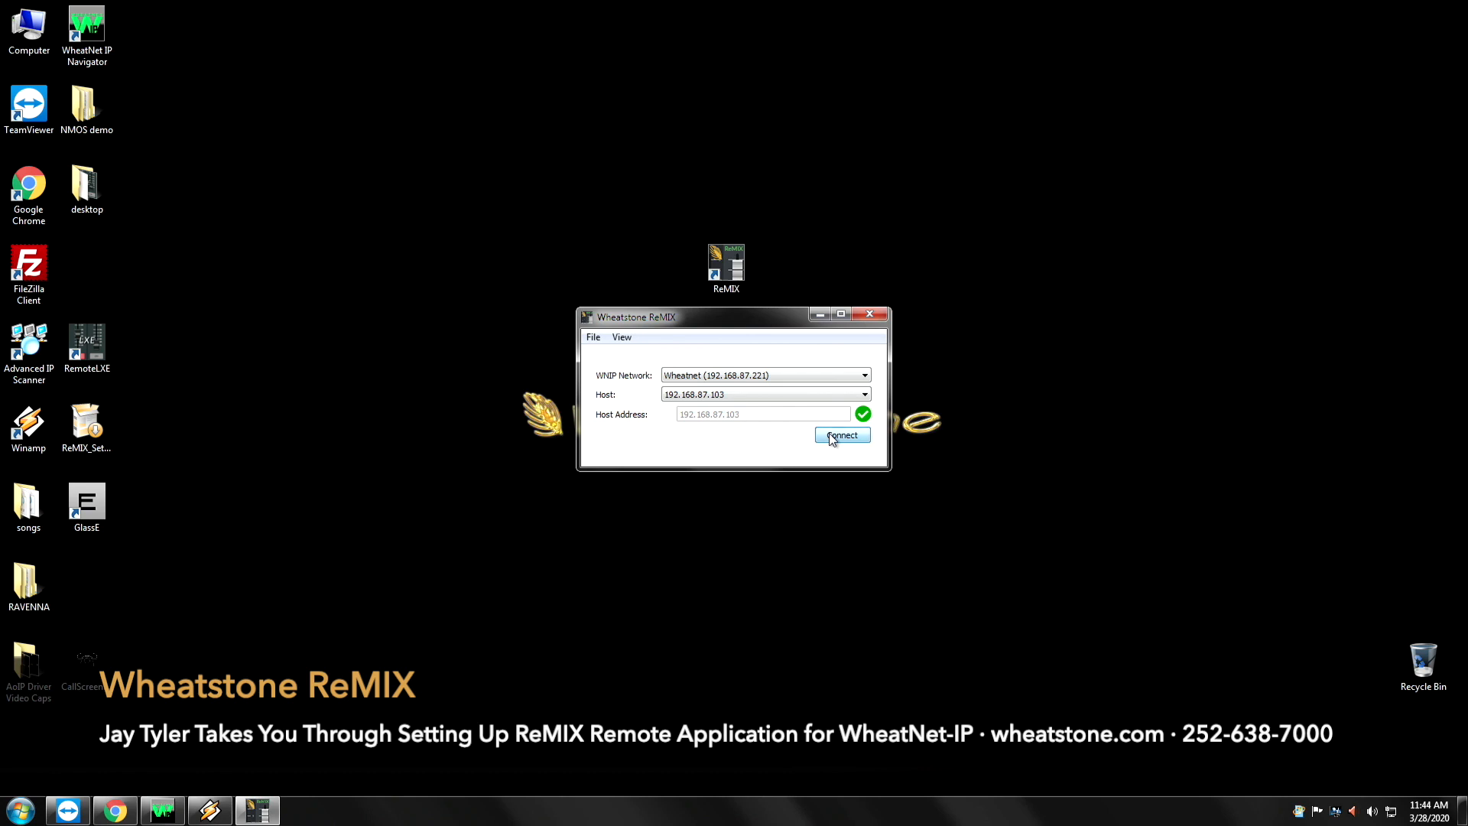
# Connect ReMIX to host 192.168.87.103, switch ZETTA 2 off, and view Mixer Ch B then A
pyautogui.click(841, 434)
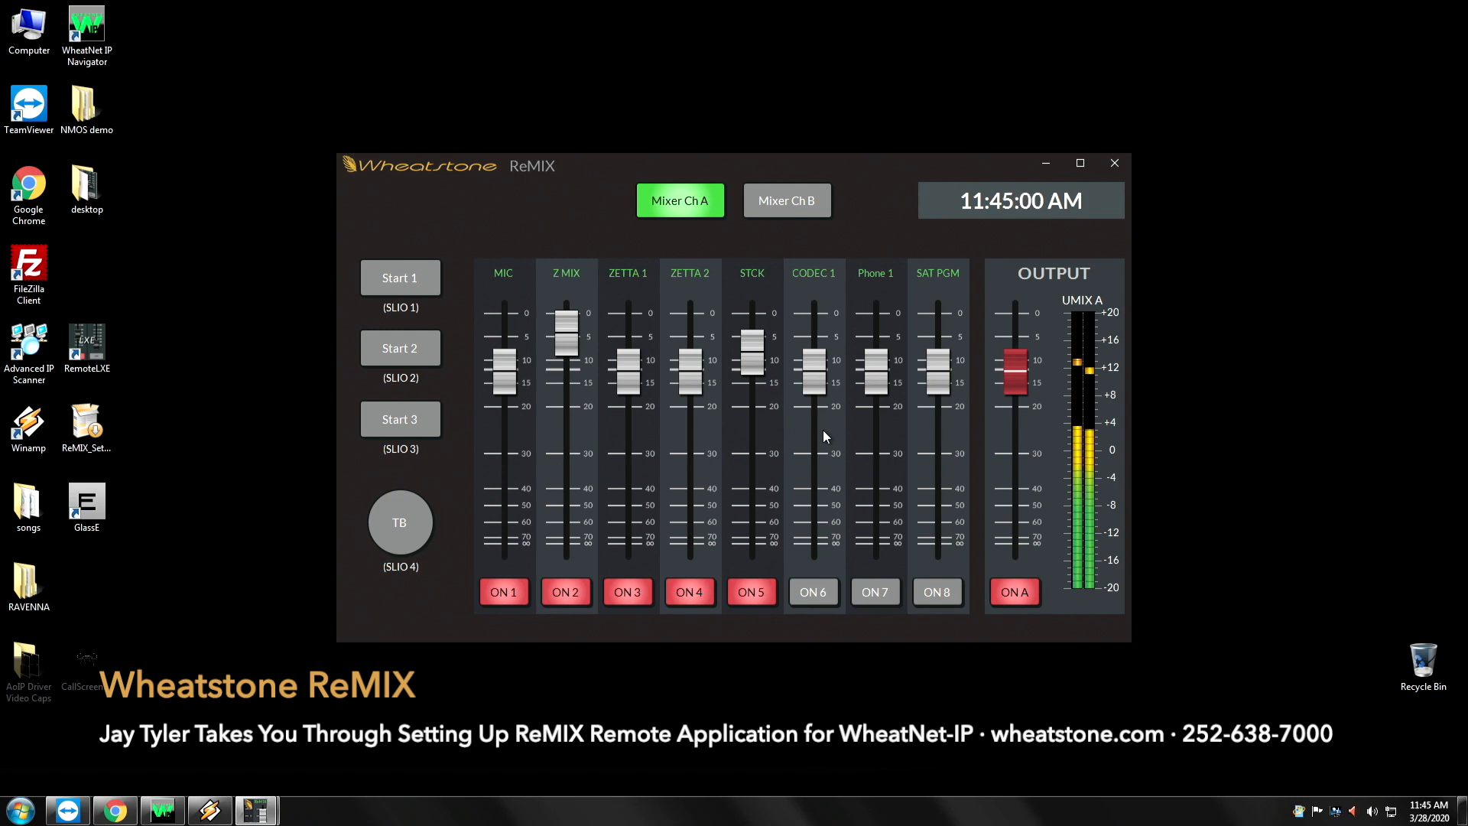
pyautogui.moveTo(562, 296)
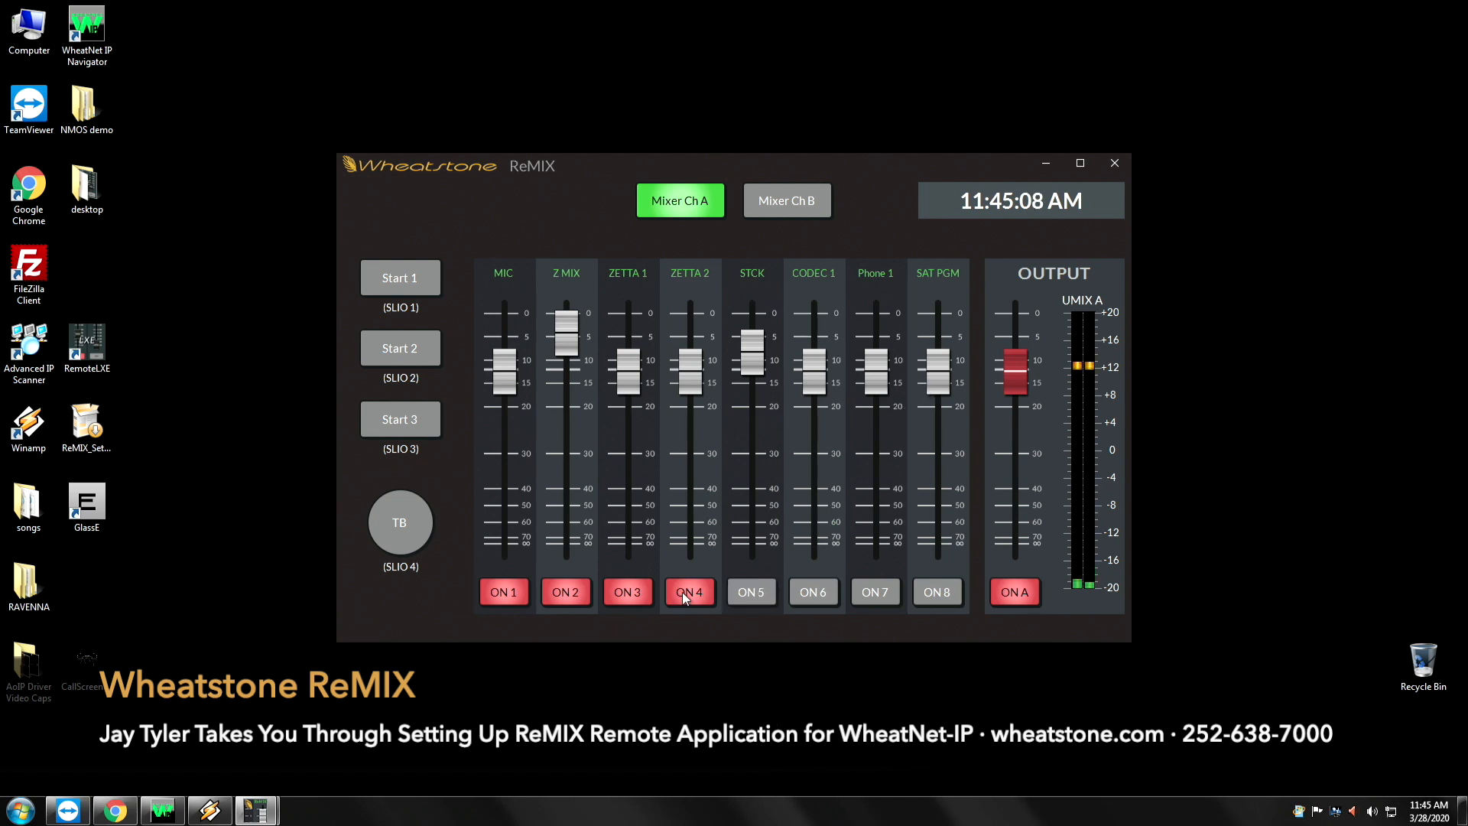
pyautogui.click(751, 591)
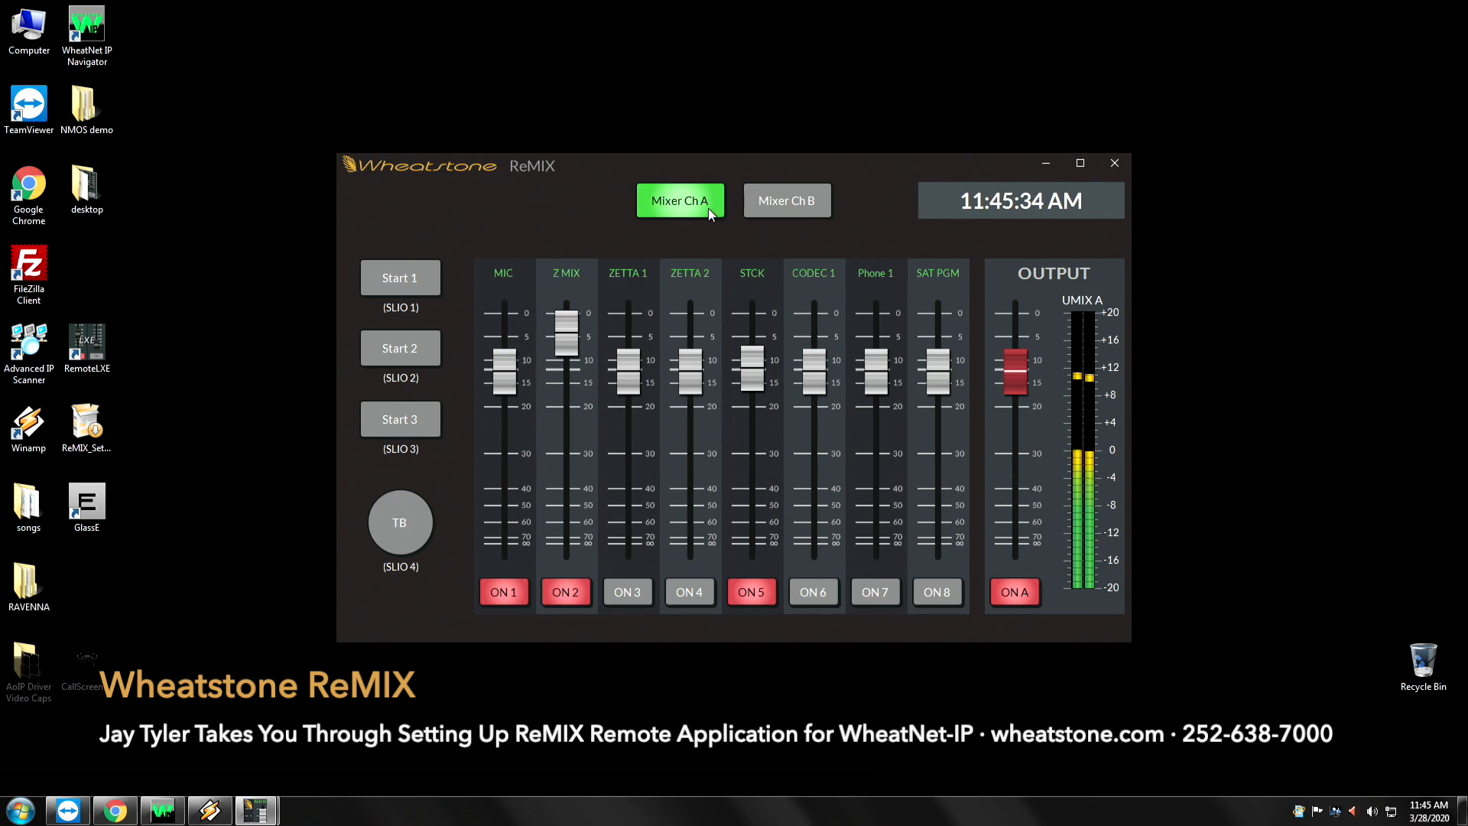
pyautogui.moveTo(717, 209)
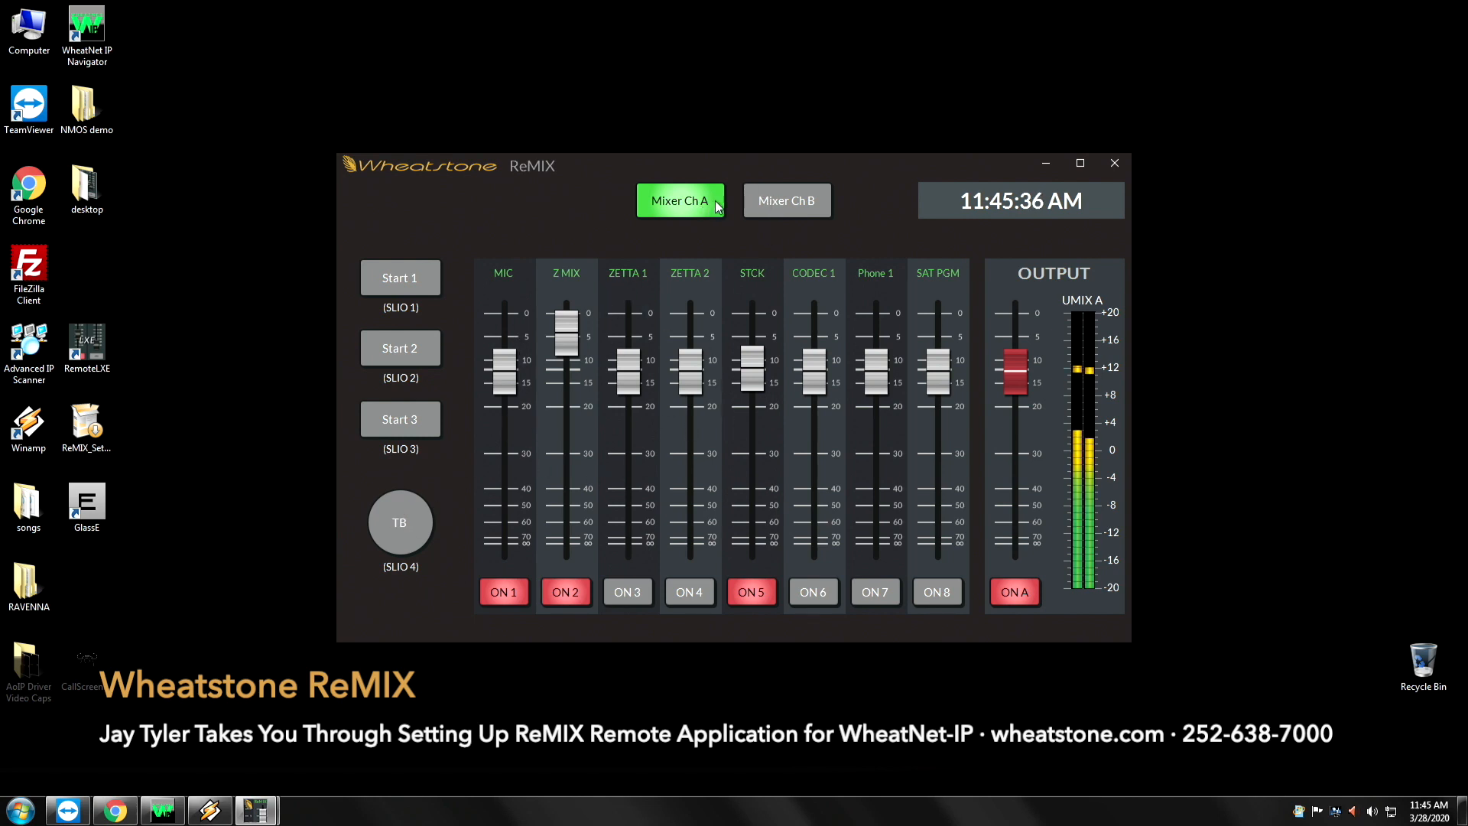
pyautogui.click(785, 199)
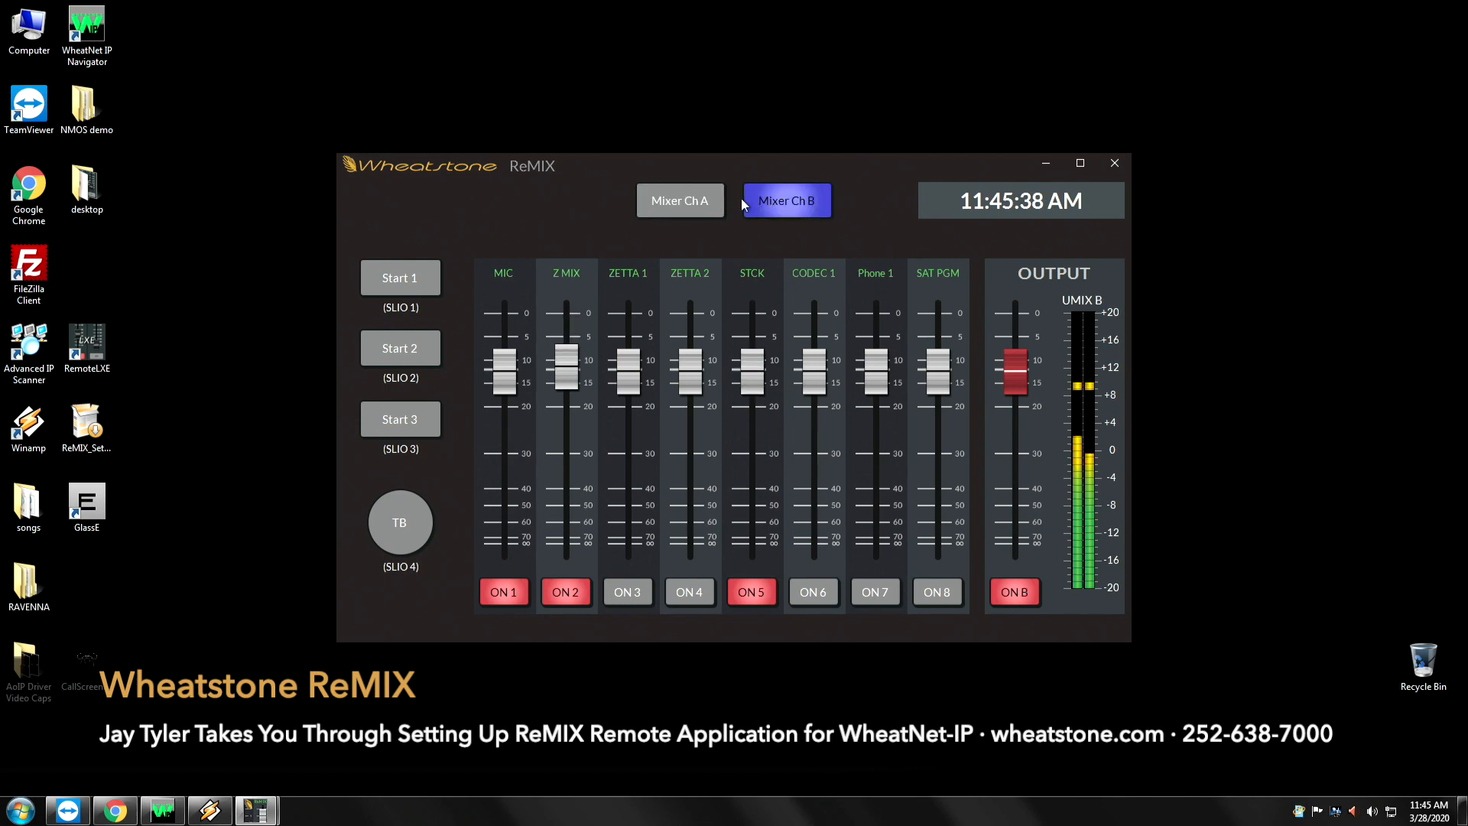
pyautogui.click(680, 200)
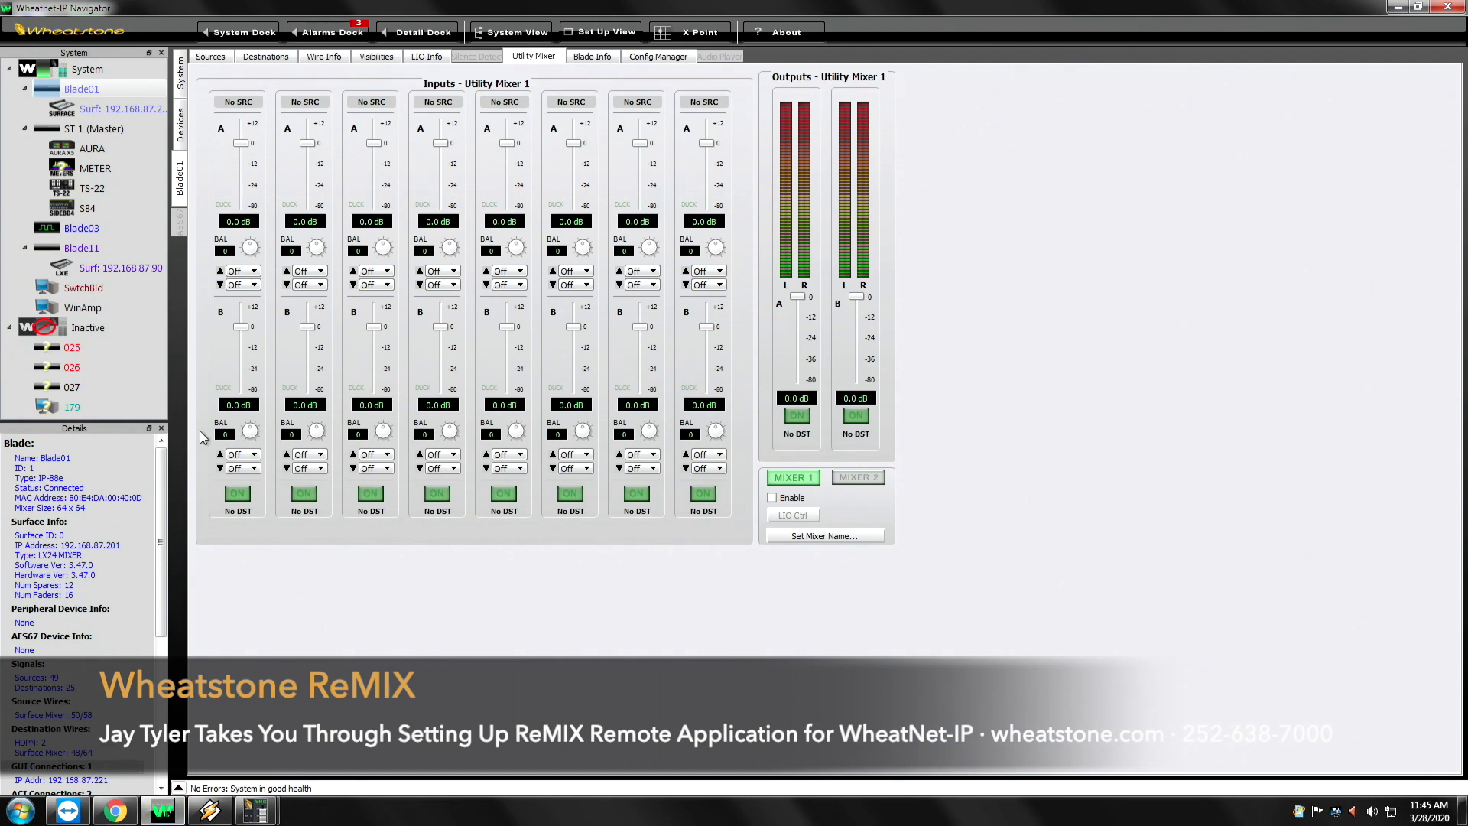
# Show Blade03's Utility Mixer 1 in Navigator, then bring the ReMIX connection window back
pyautogui.click(80, 228)
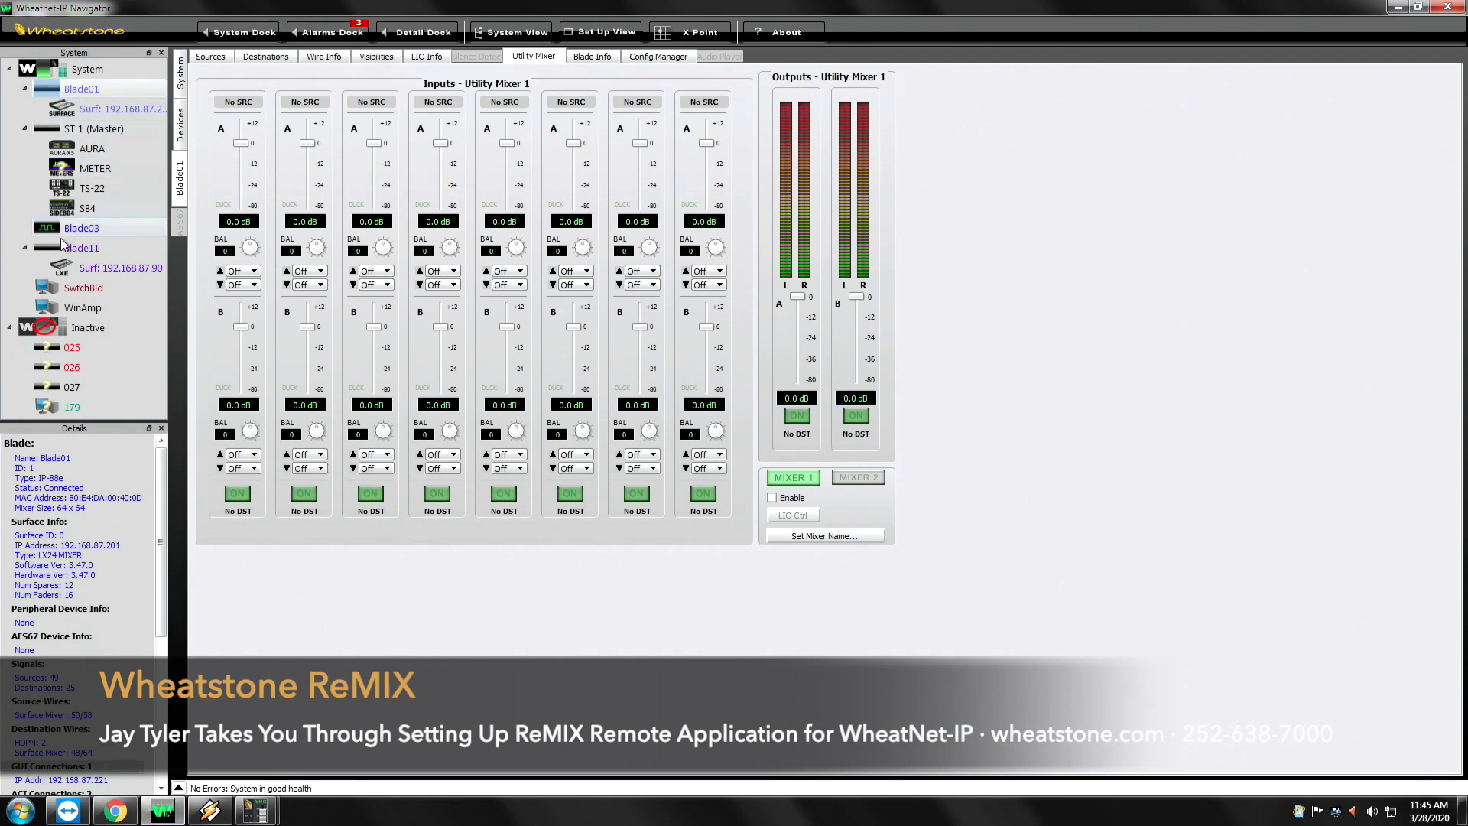
pyautogui.click(82, 228)
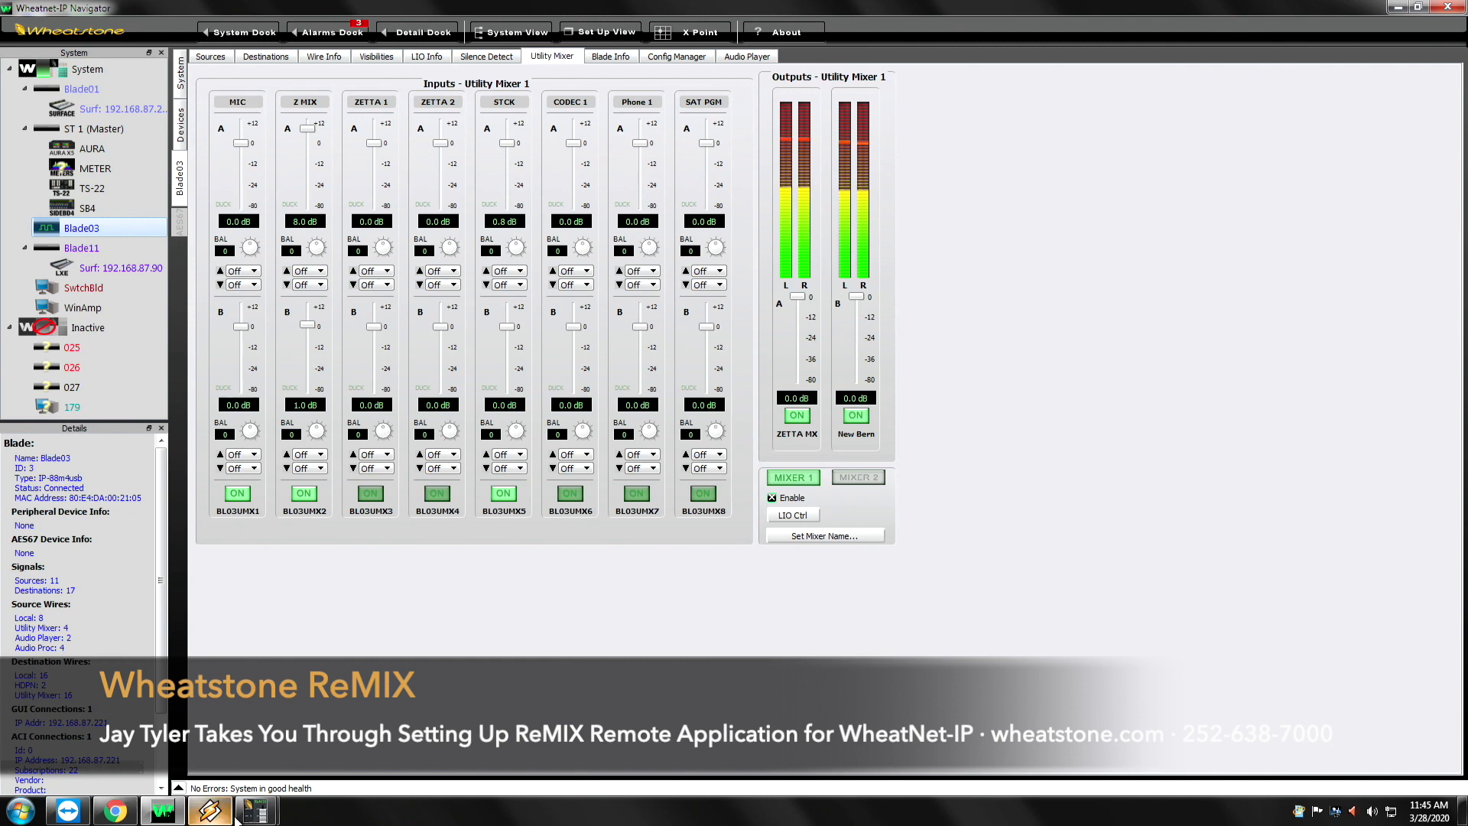
pyautogui.click(257, 810)
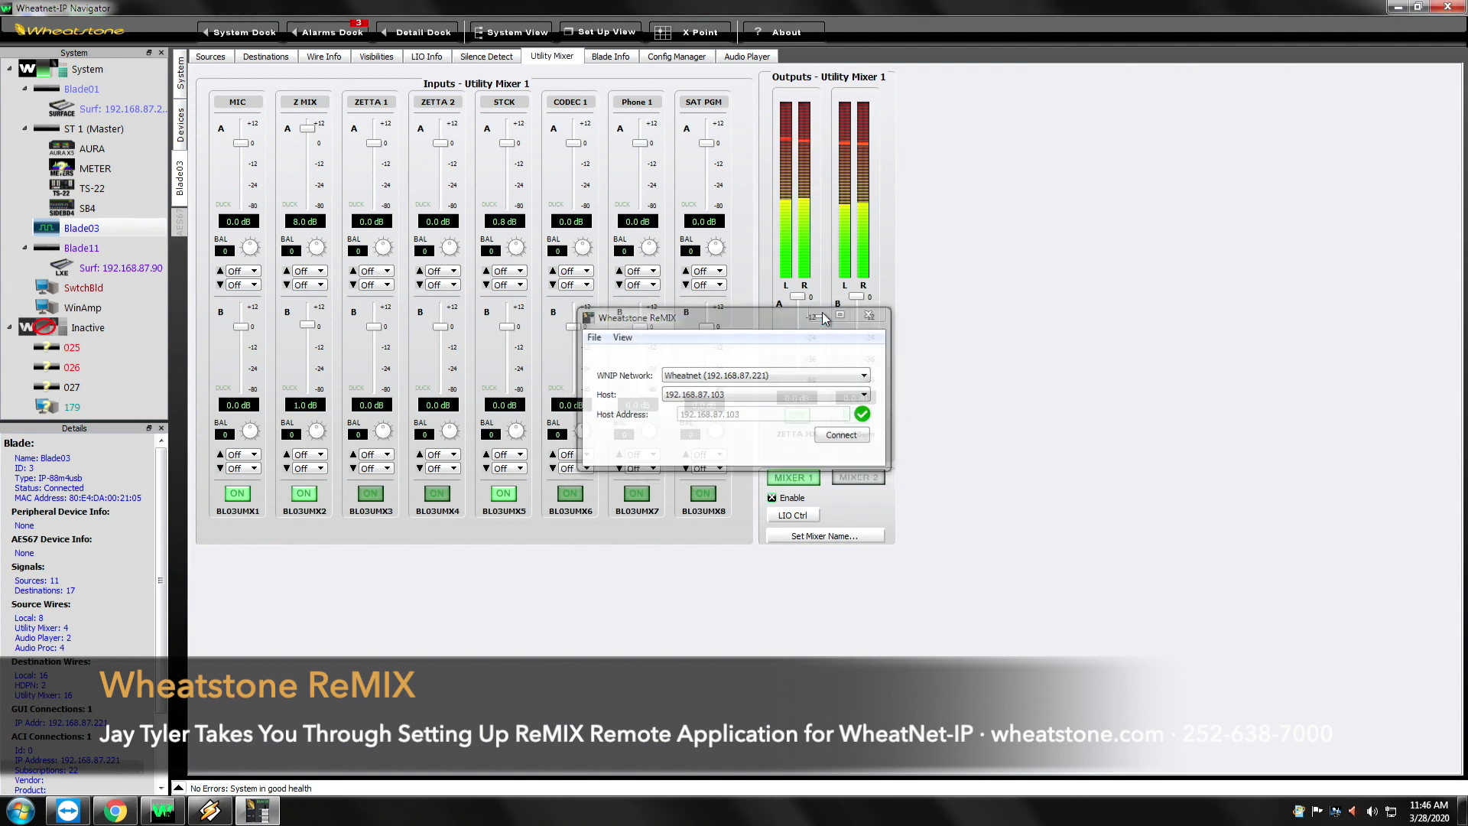
# Enable Blade01's Utility Mixer 1 and open the crosspoint grid for input 1's source
pyautogui.click(82, 88)
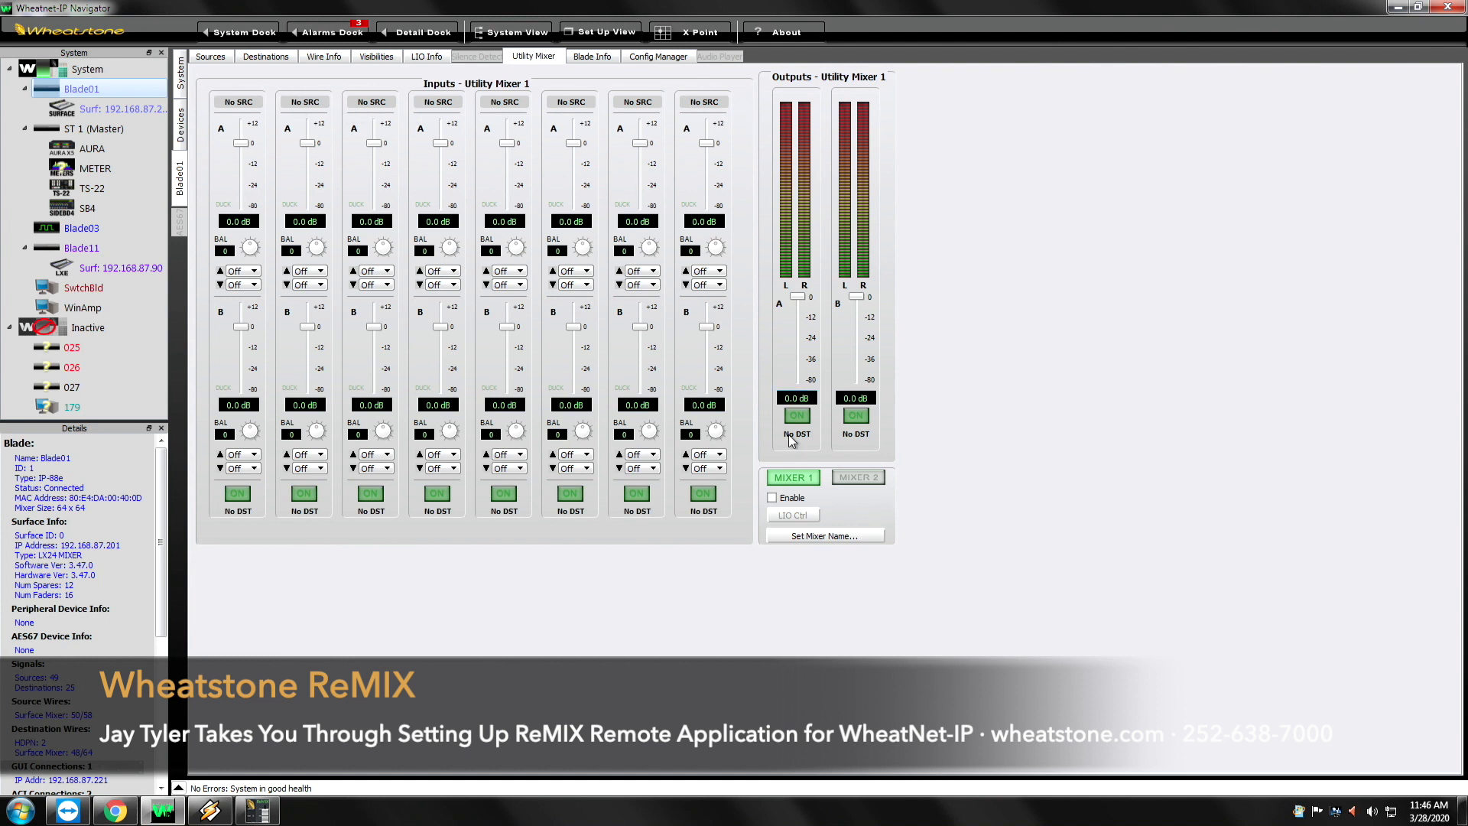
pyautogui.click(772, 497)
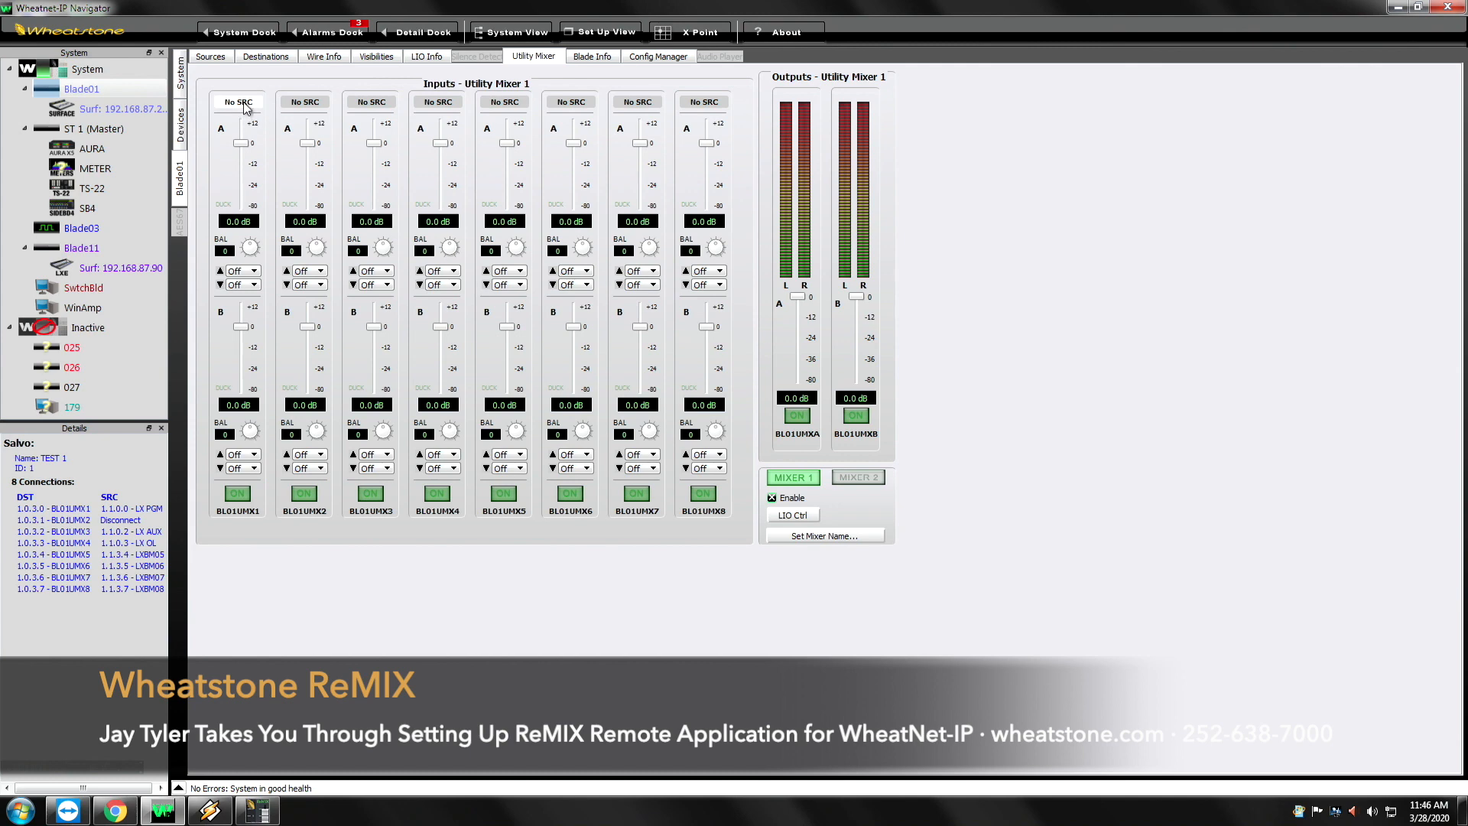
pyautogui.click(238, 100)
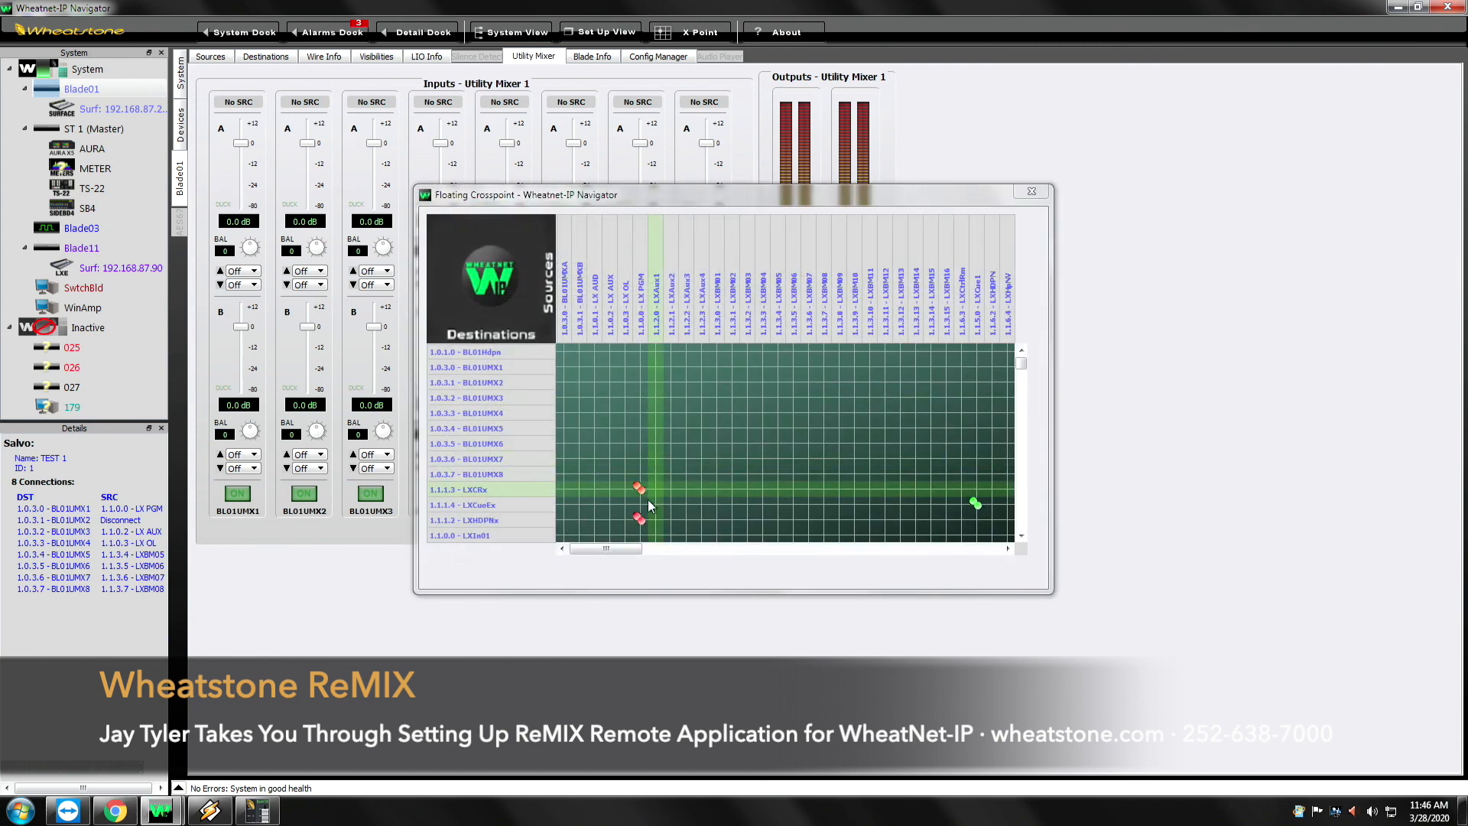
# Route CODEC 1, Phil, RCS A, RCS B and STCK into Blade01's mixer inputs, then close the grid
pyautogui.moveTo(609, 549); pyautogui.dragTo(664, 549)
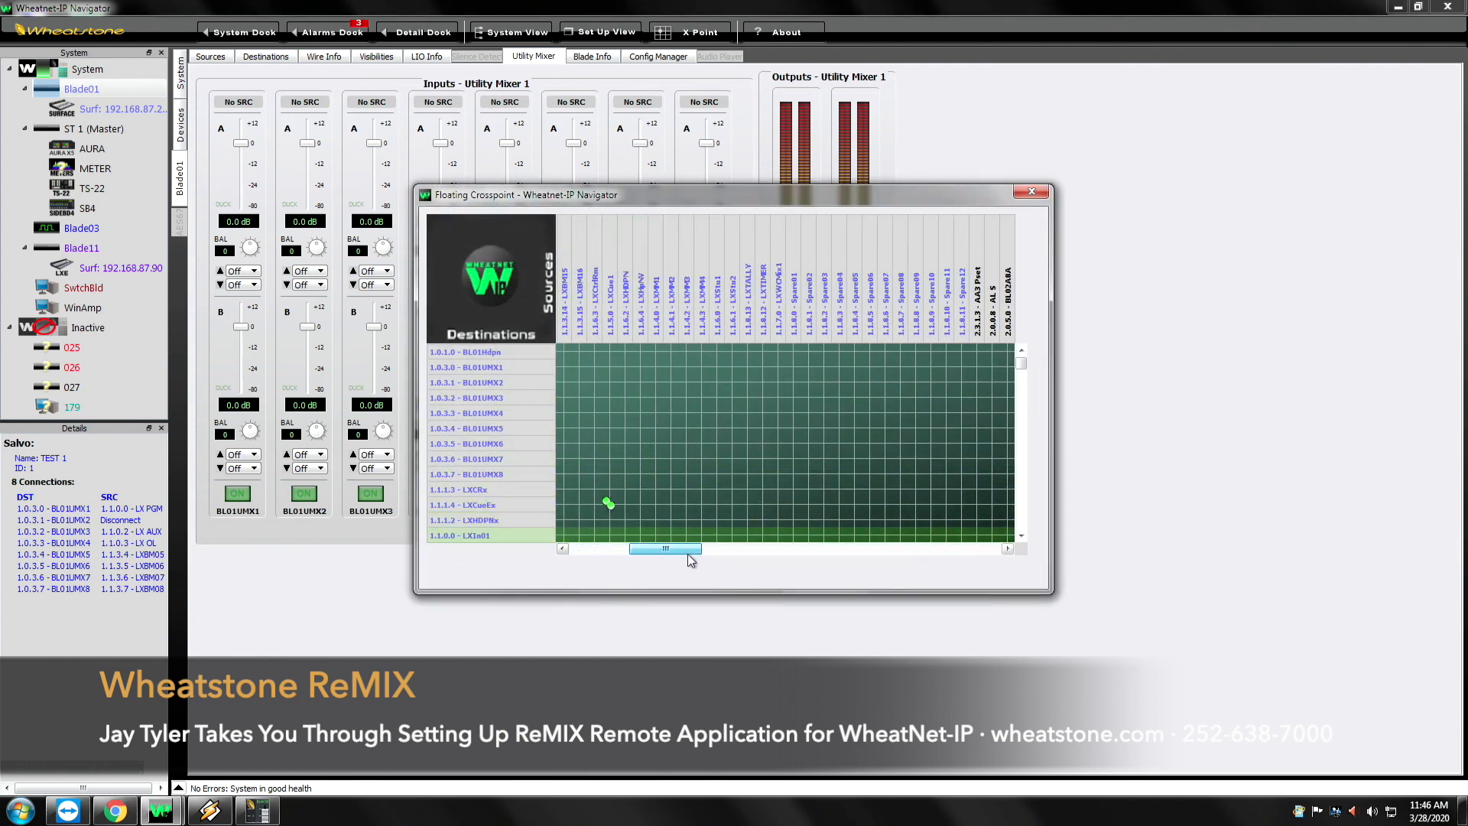
pyautogui.moveTo(664, 549); pyautogui.dragTo(718, 549)
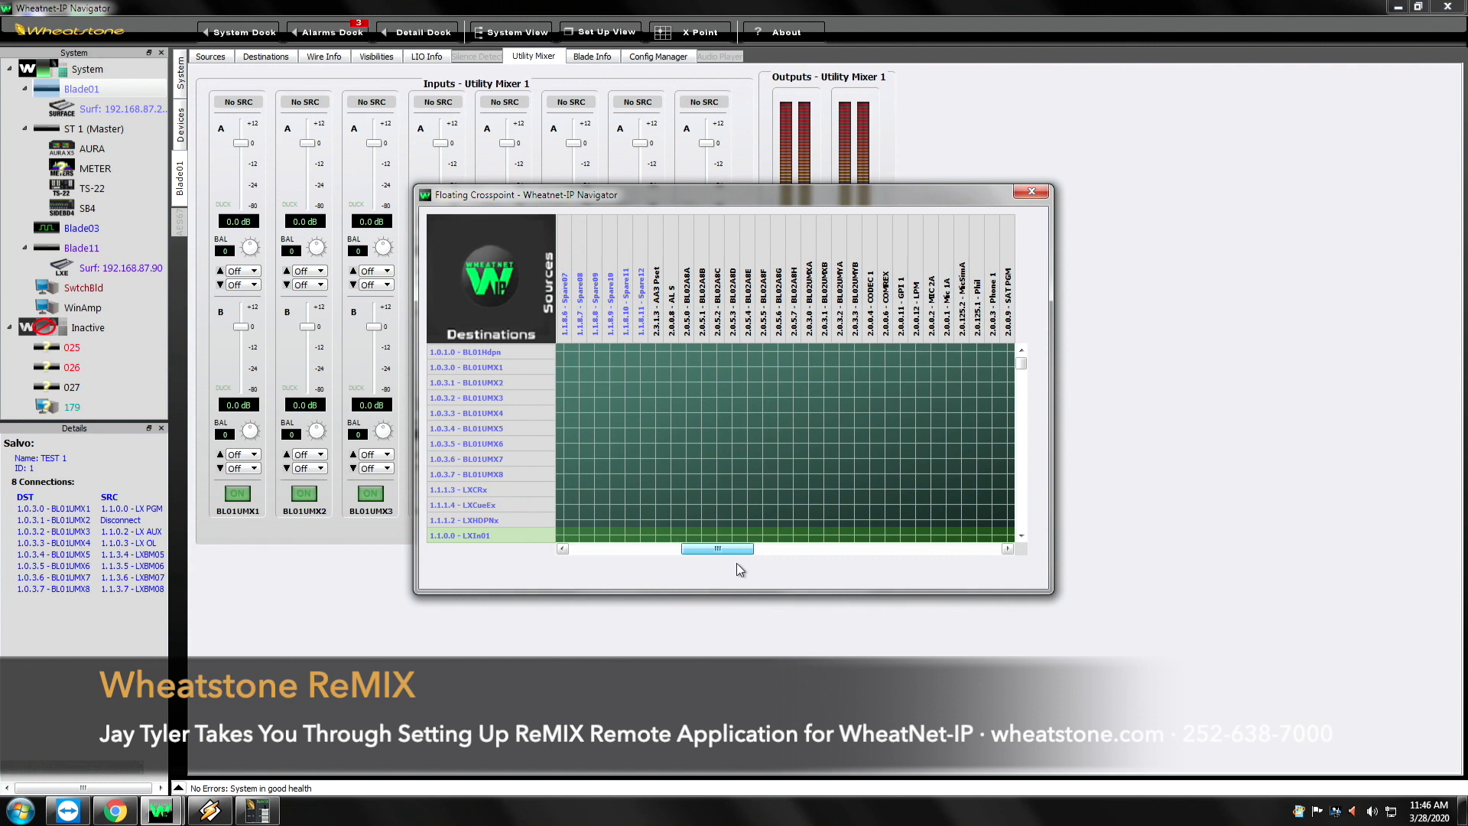
pyautogui.moveTo(716, 548); pyautogui.dragTo(749, 549)
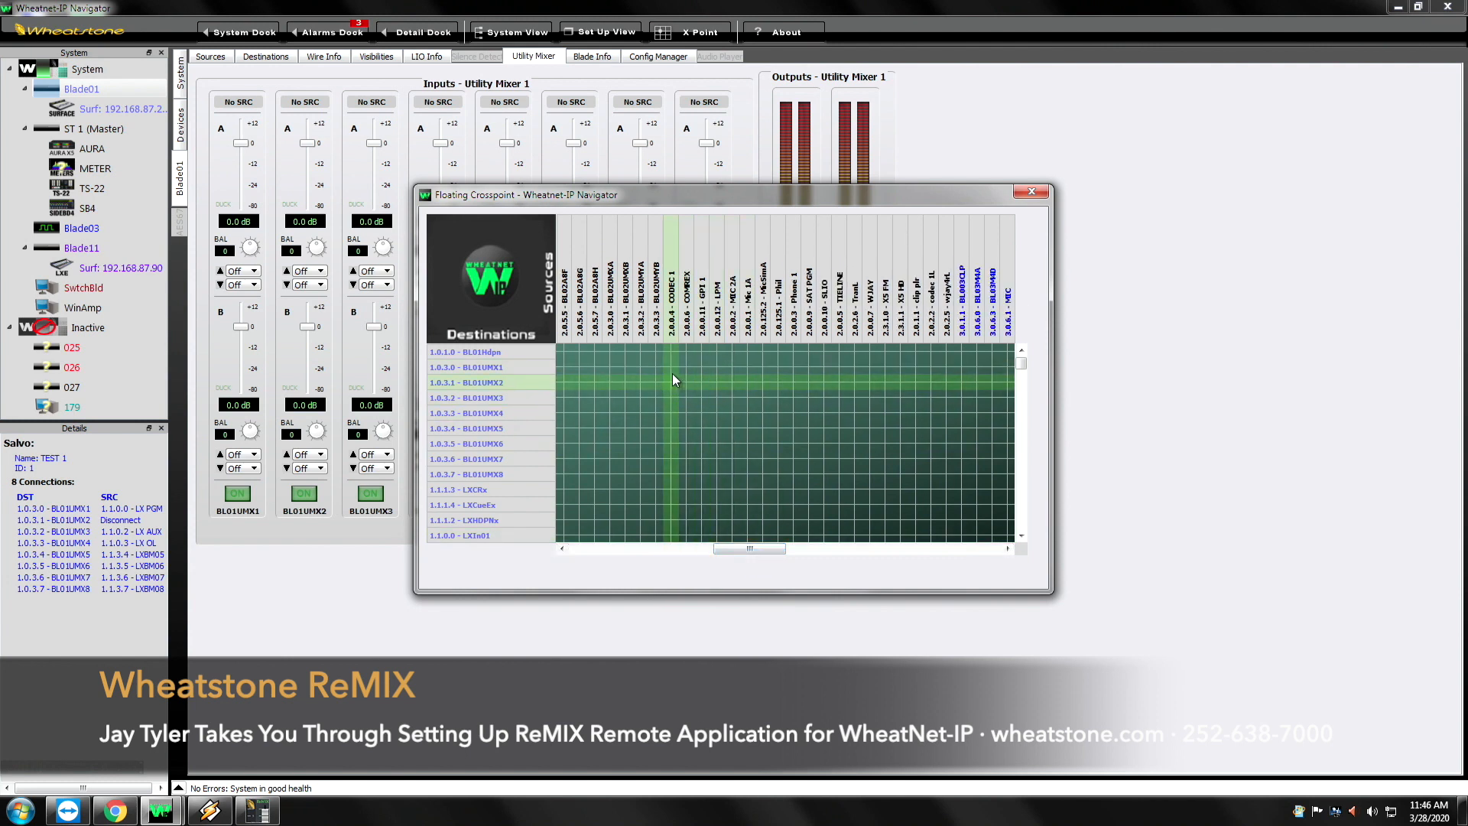
pyautogui.click(683, 383)
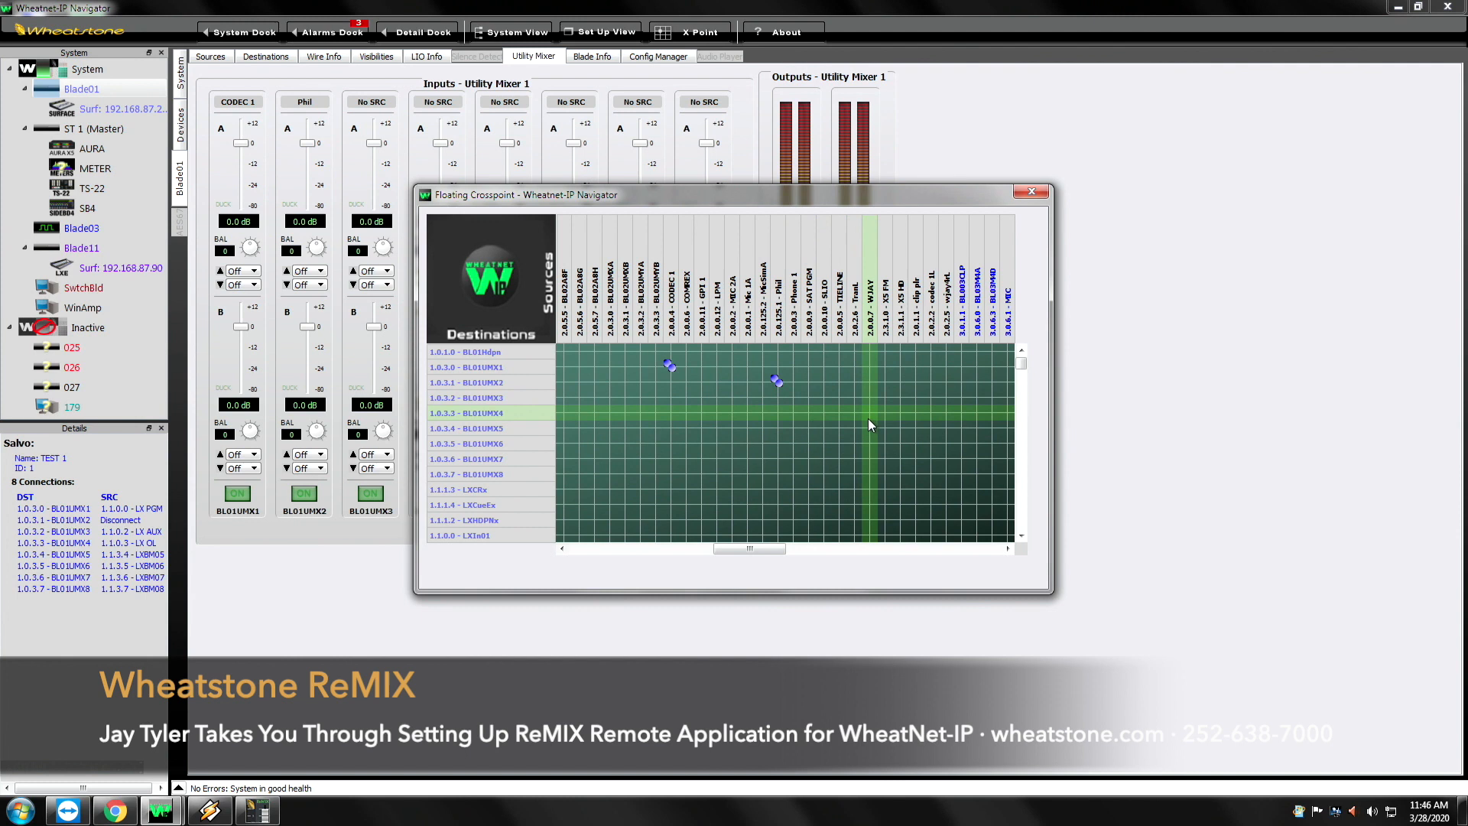
pyautogui.moveTo(749, 548); pyautogui.dragTo(828, 549)
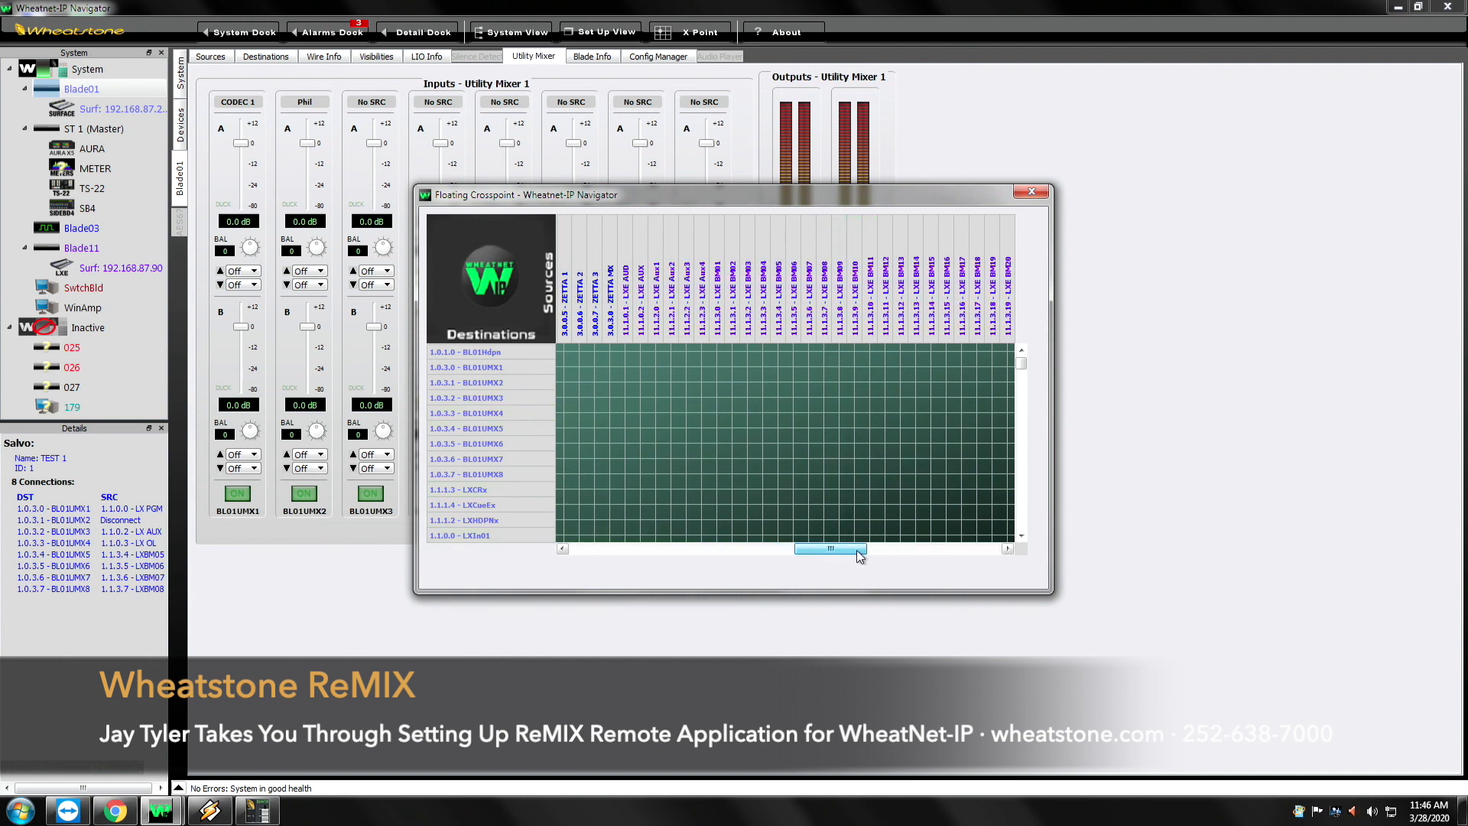
pyautogui.moveTo(829, 548); pyautogui.dragTo(917, 548)
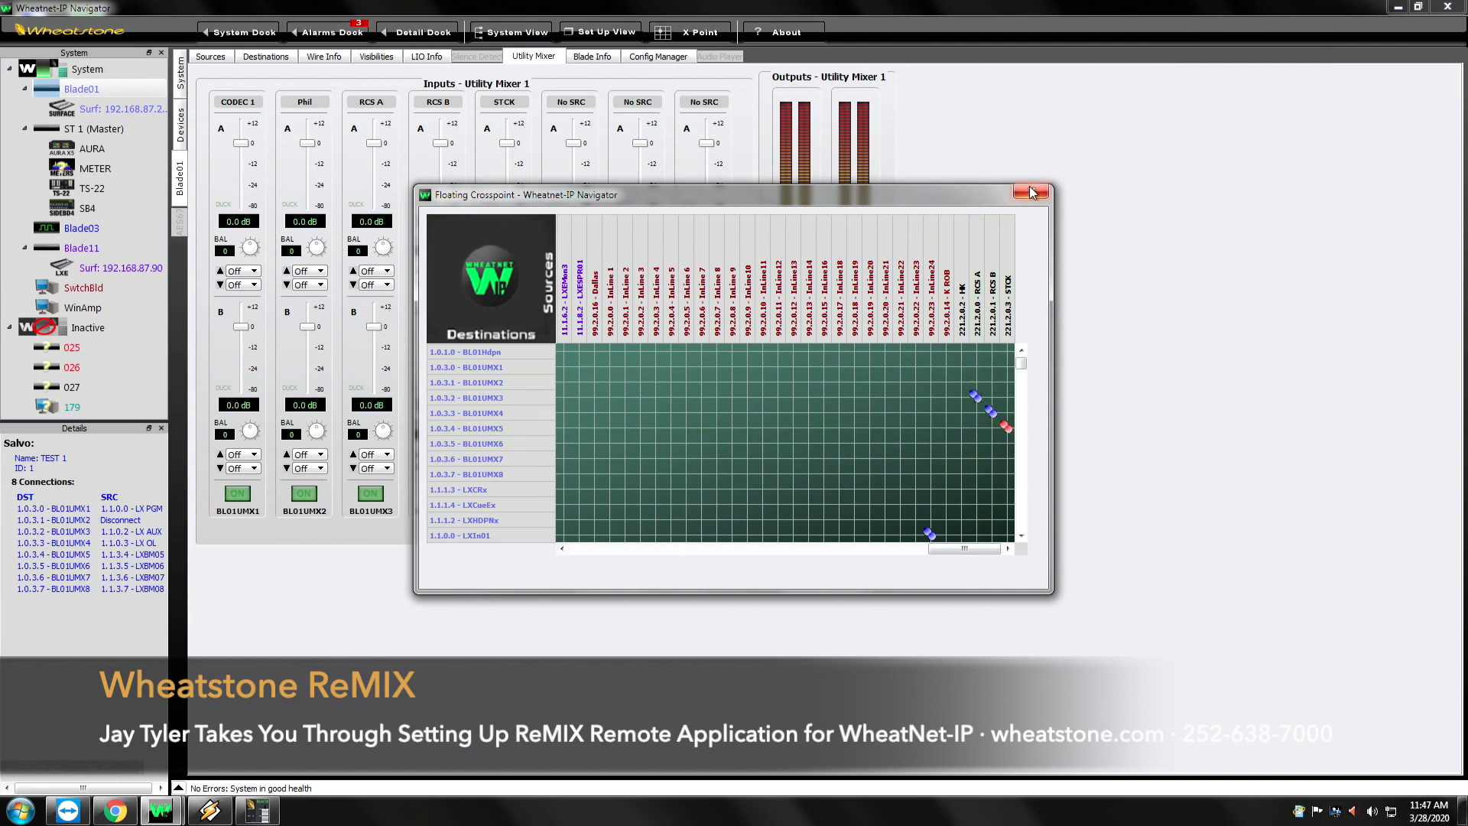
pyautogui.click(1038, 191)
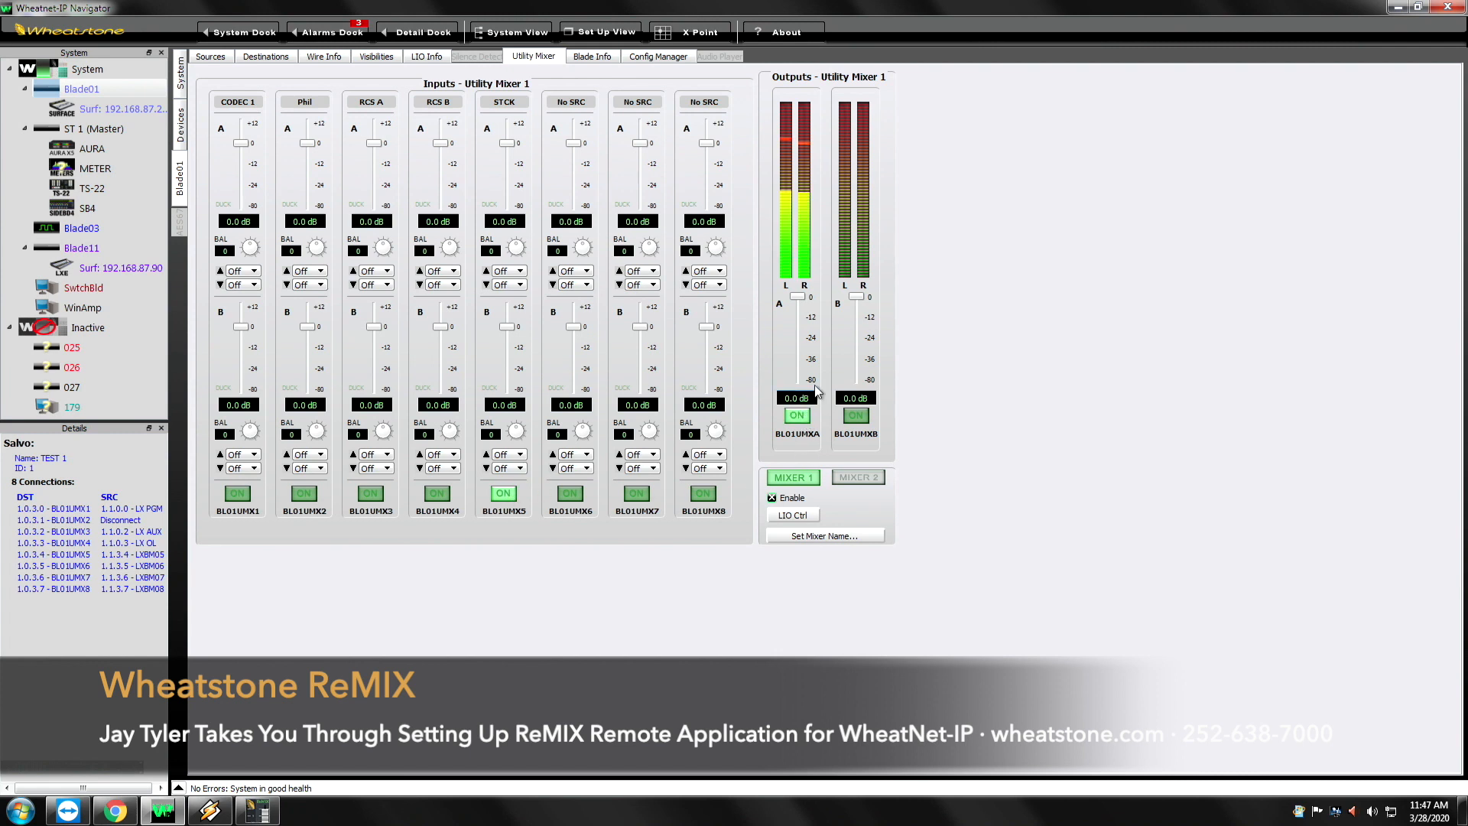
pyautogui.moveTo(796, 457)
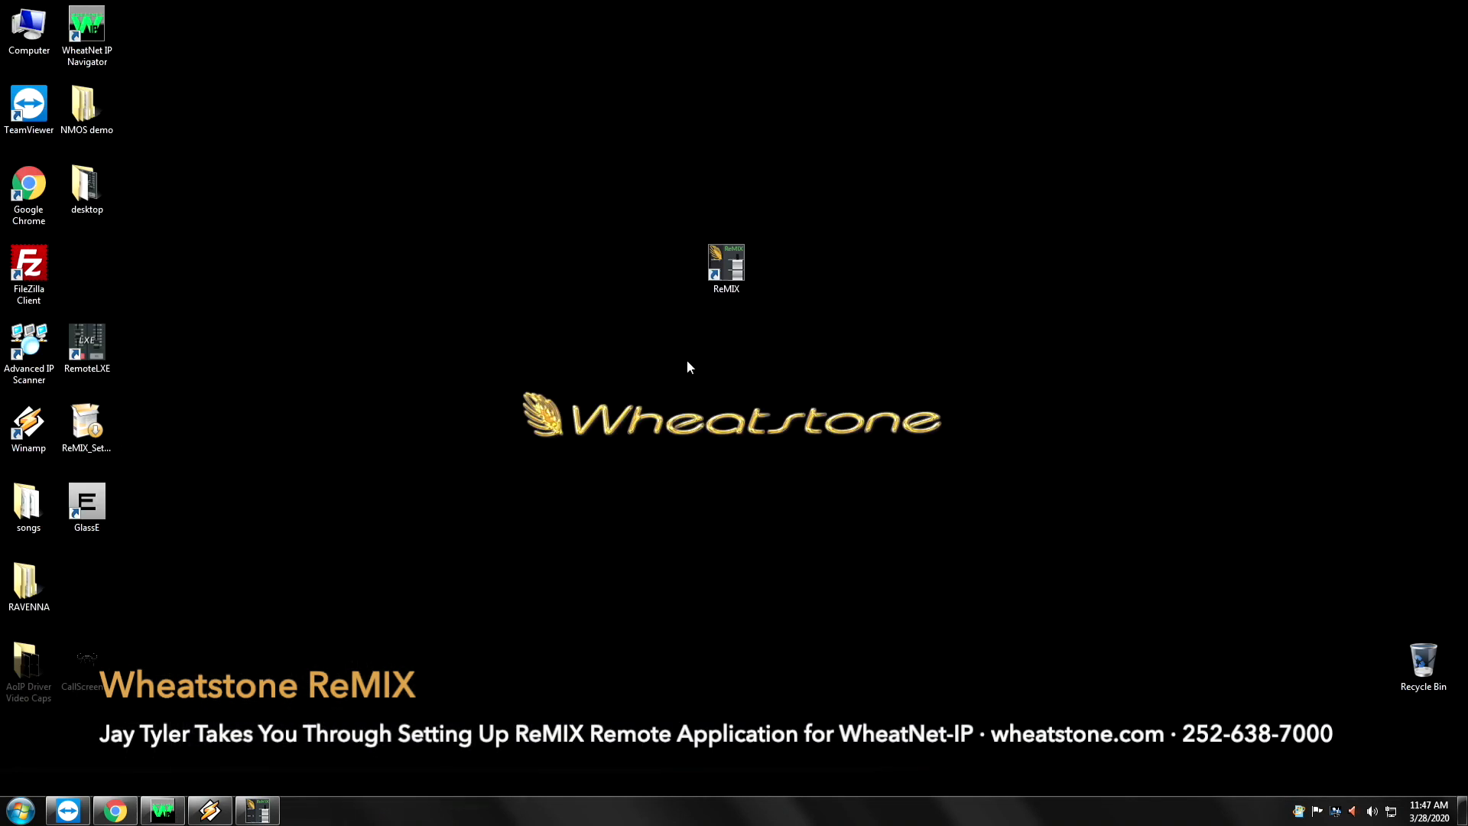
# Launch ReMIX, choose host 192.168.87.101 from the host list, and connect
pyautogui.click(257, 808)
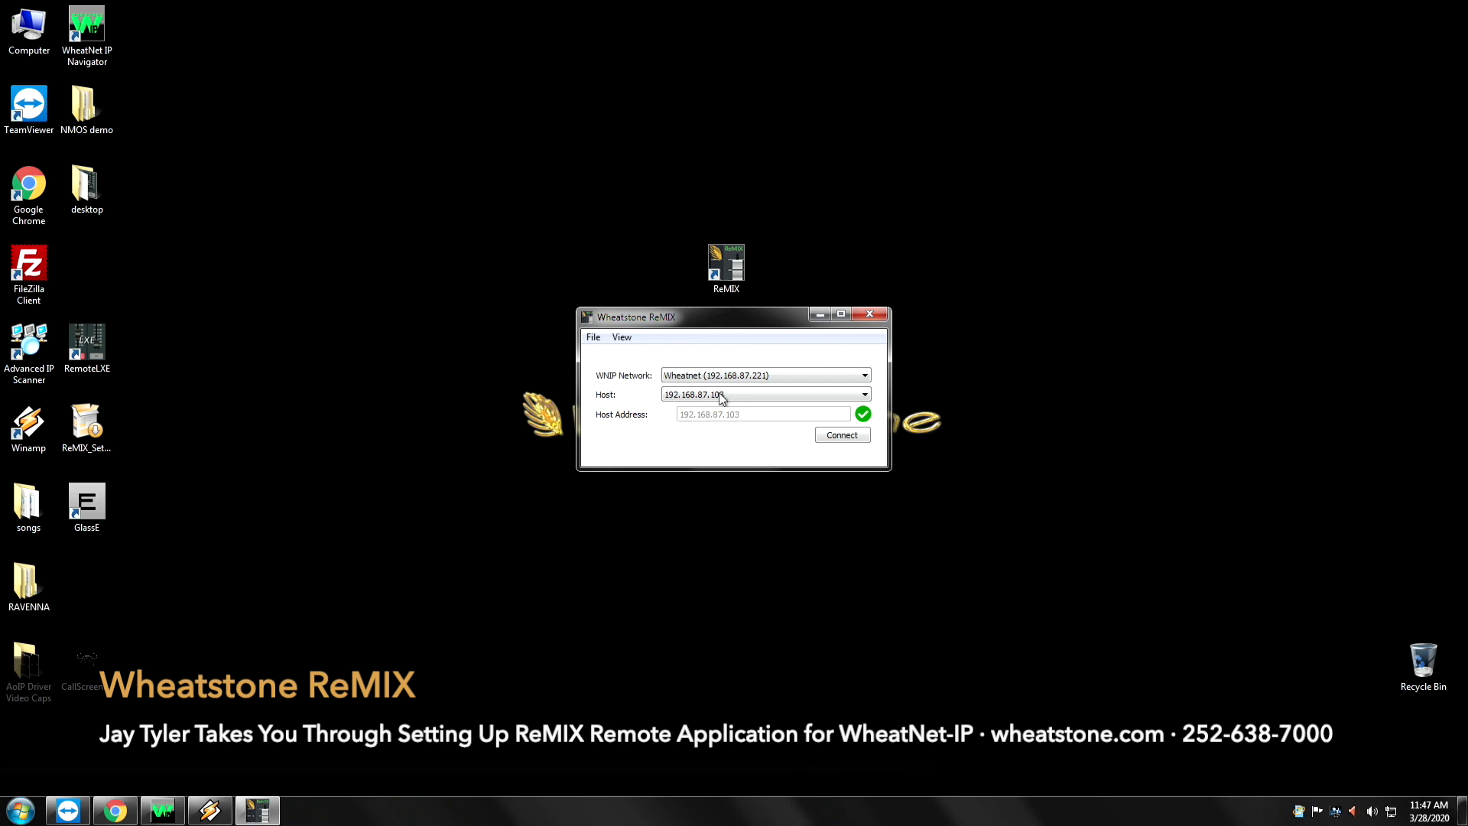
pyautogui.click(863, 392)
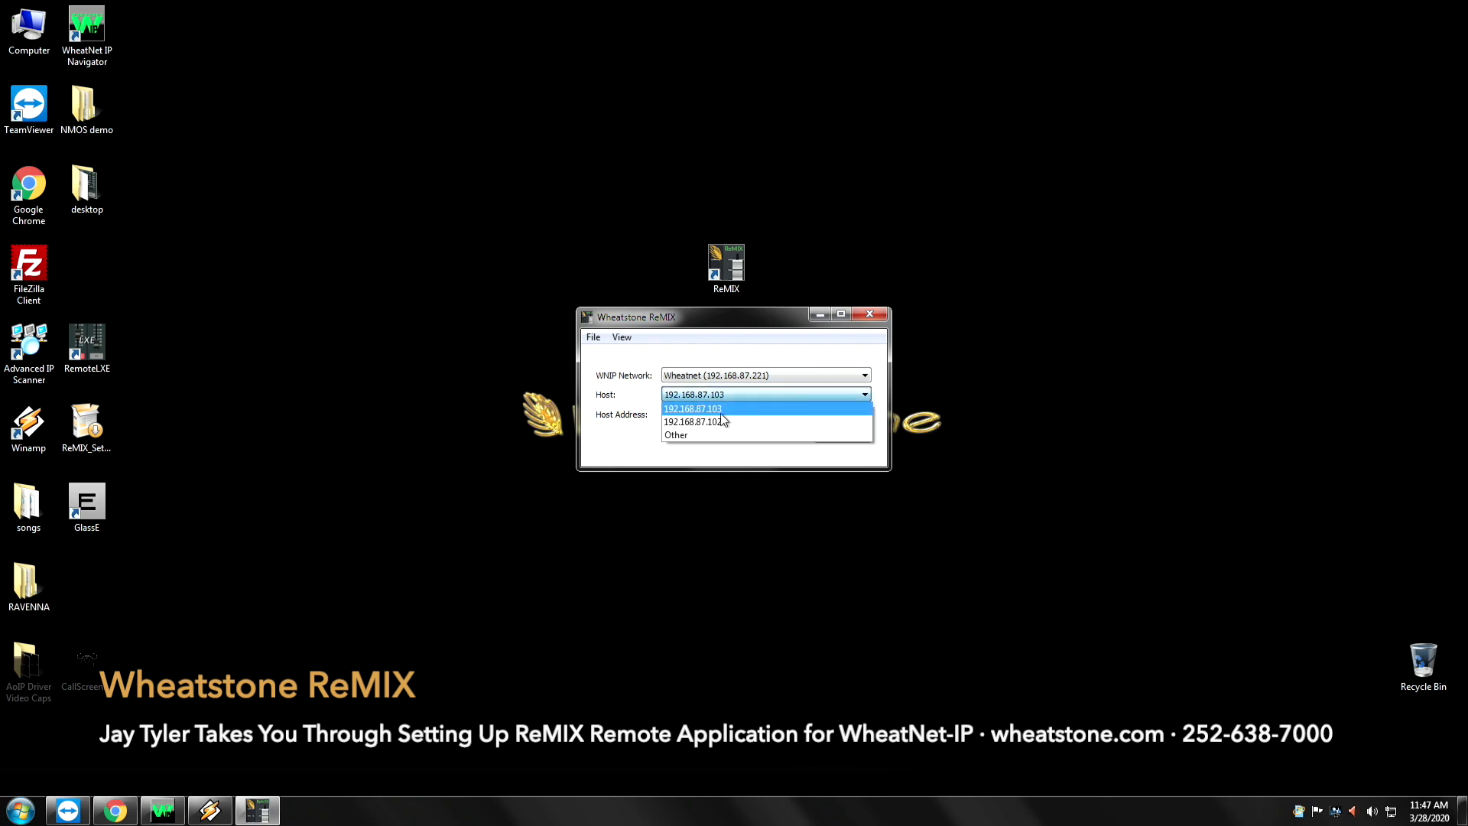
pyautogui.moveTo(724, 418)
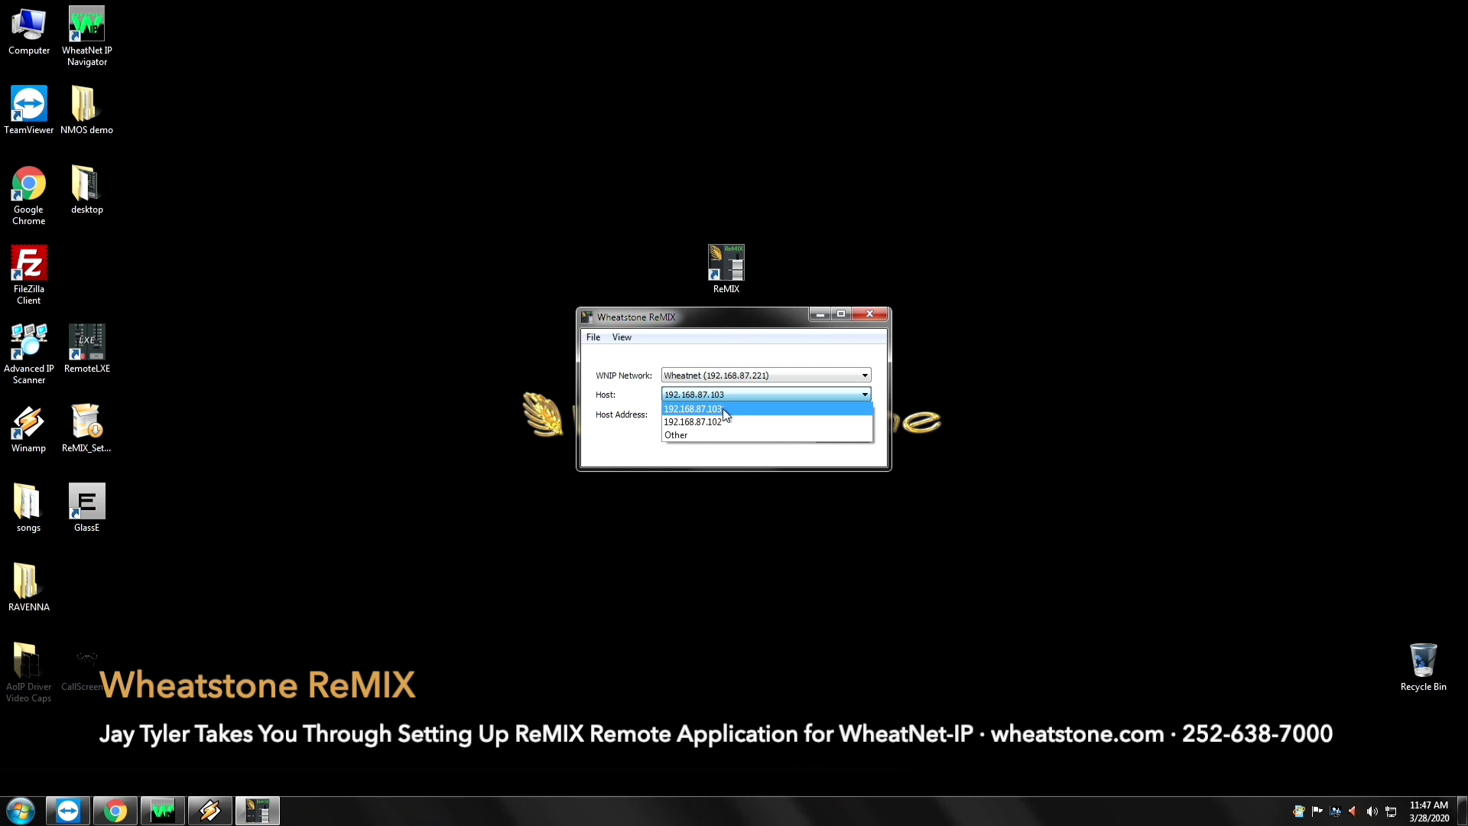
pyautogui.moveTo(725, 422)
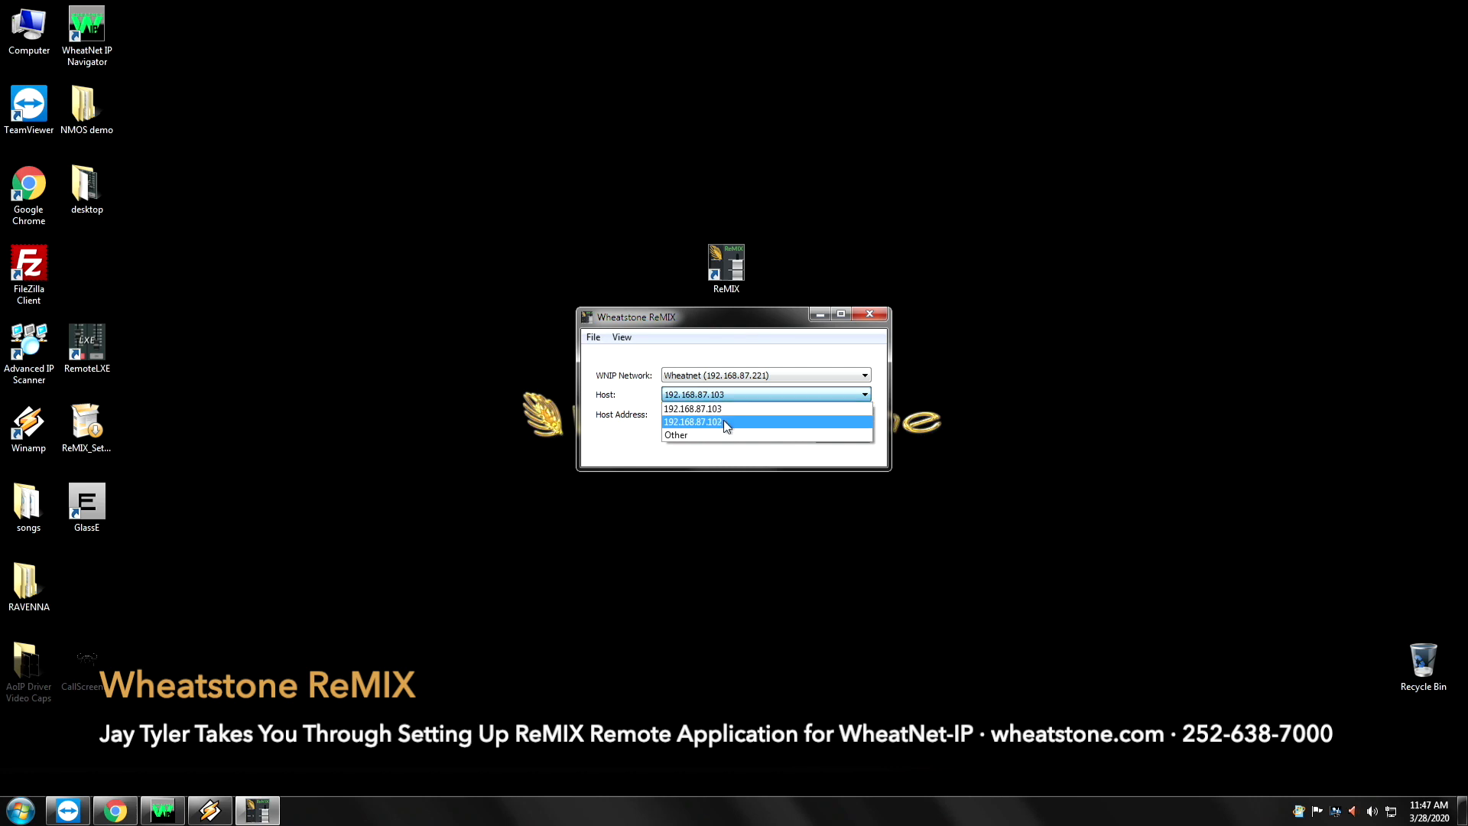
pyautogui.click(677, 434)
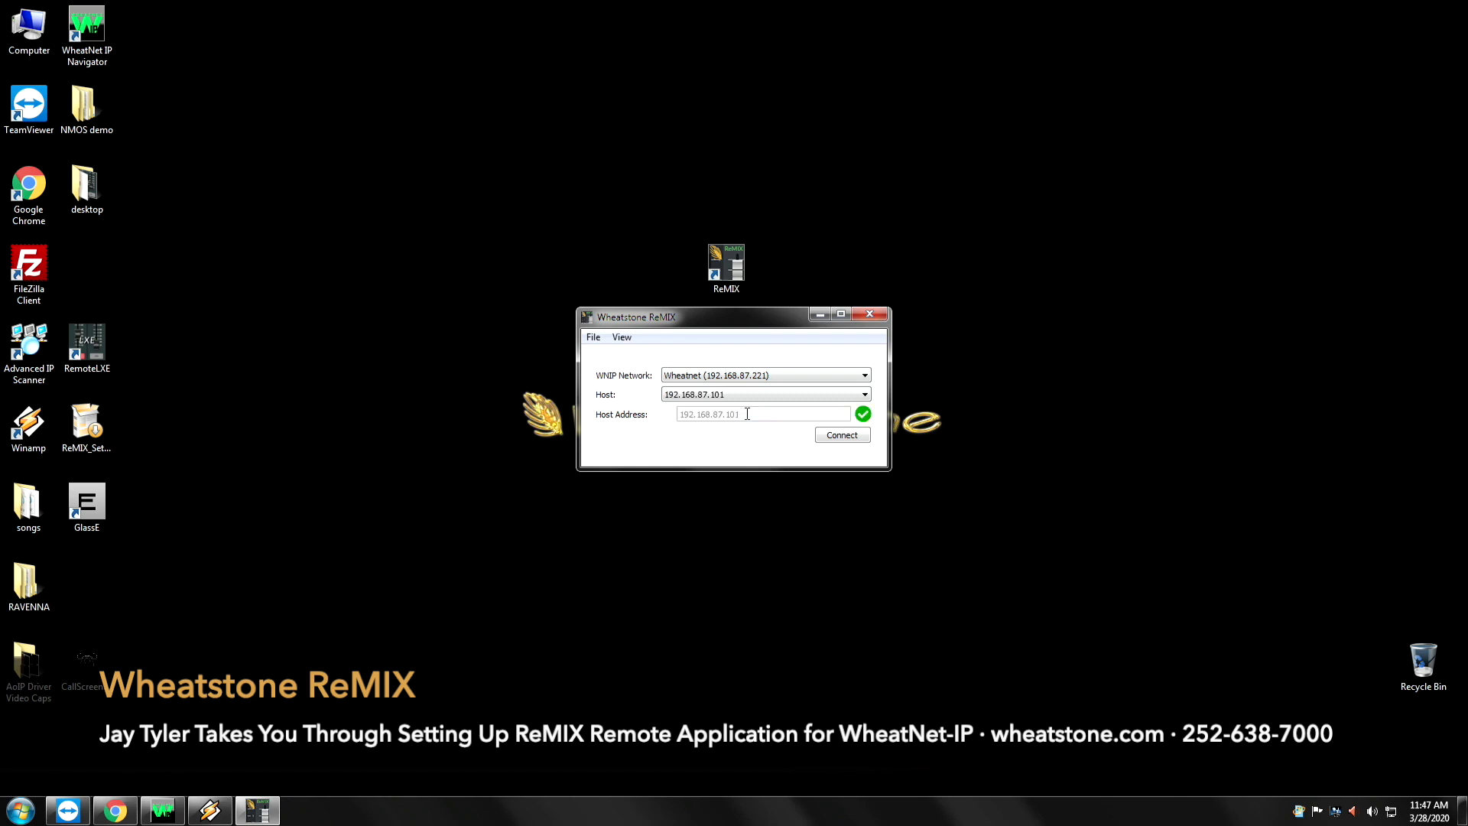
pyautogui.click(839, 434)
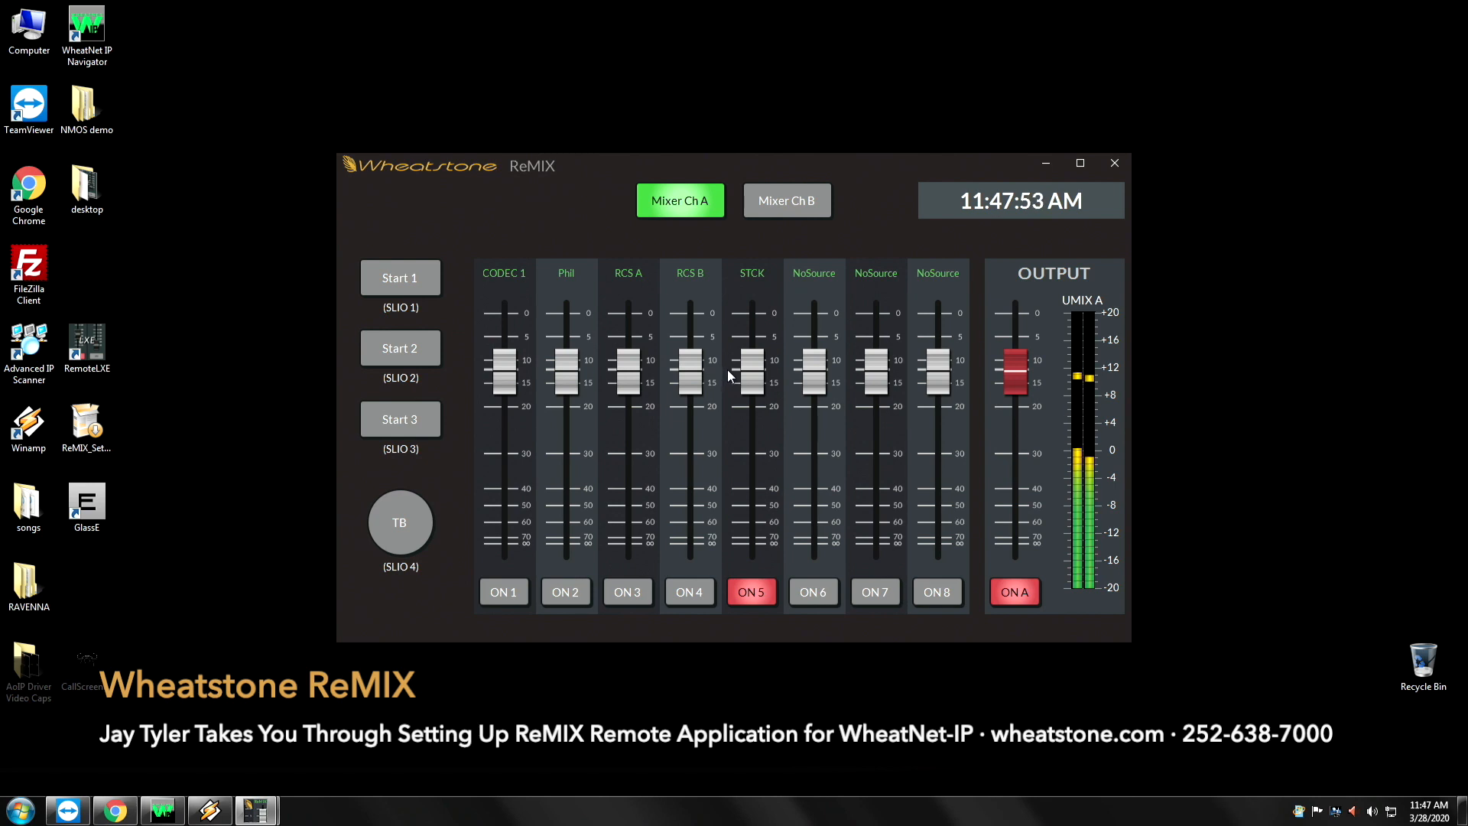
pyautogui.moveTo(710, 371)
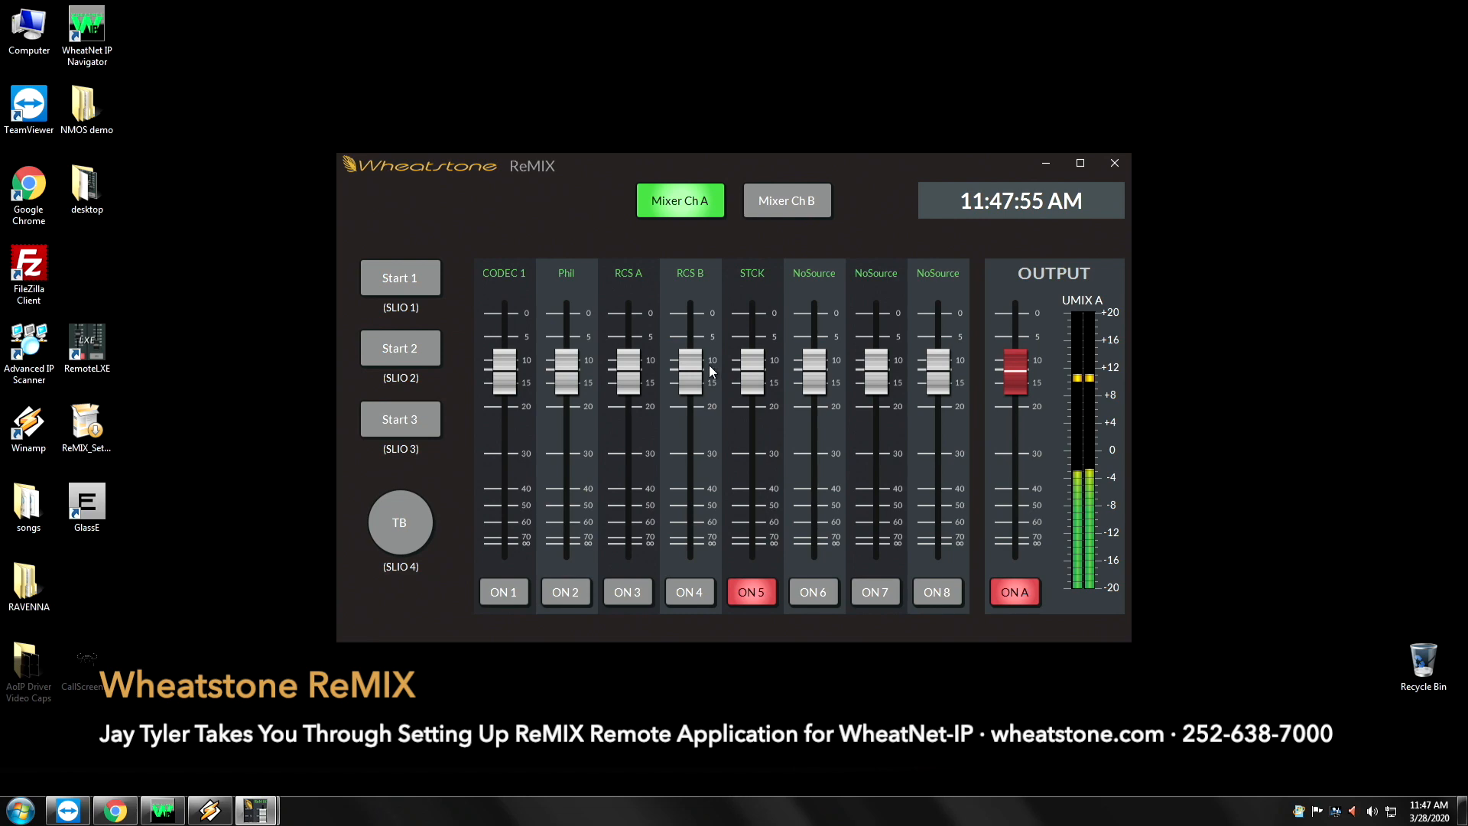